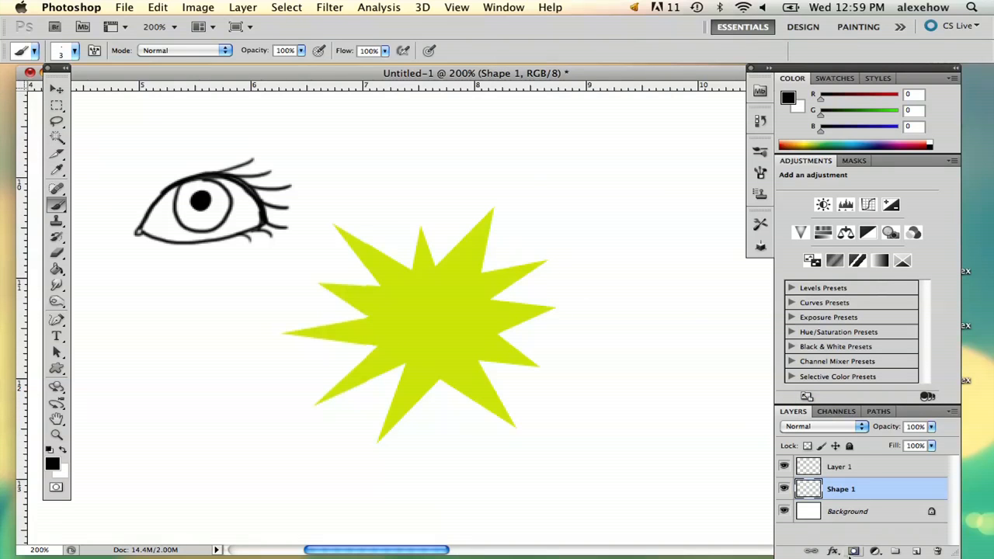
Add a 1 px Stroke layer style to Shape 1 and go to its colour swatch.
left_click(832, 550)
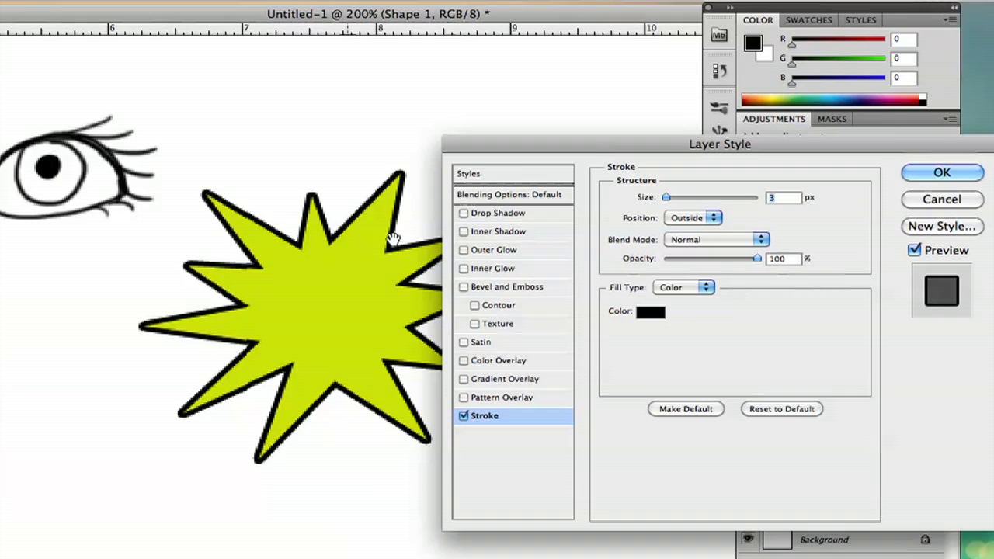
type("1")
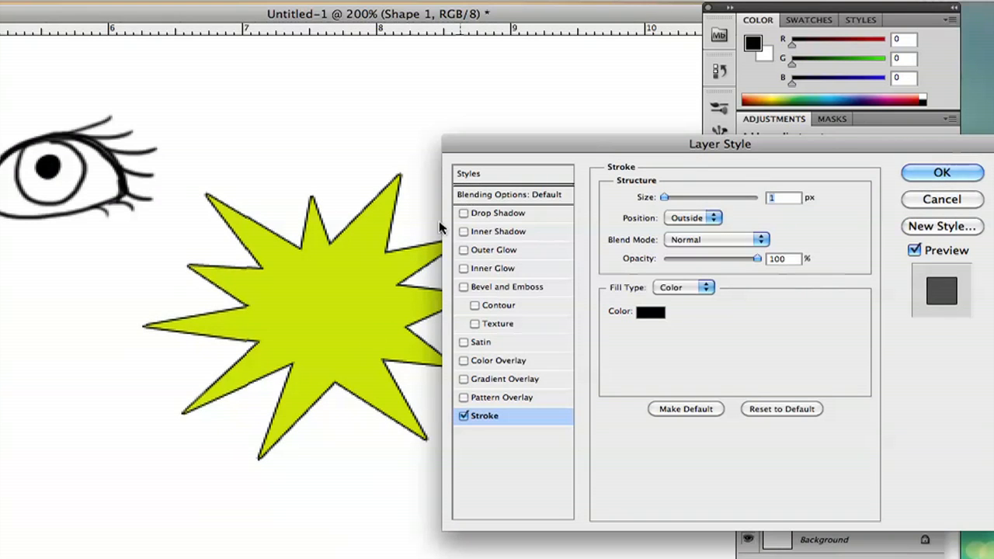
mouse_move(242, 344)
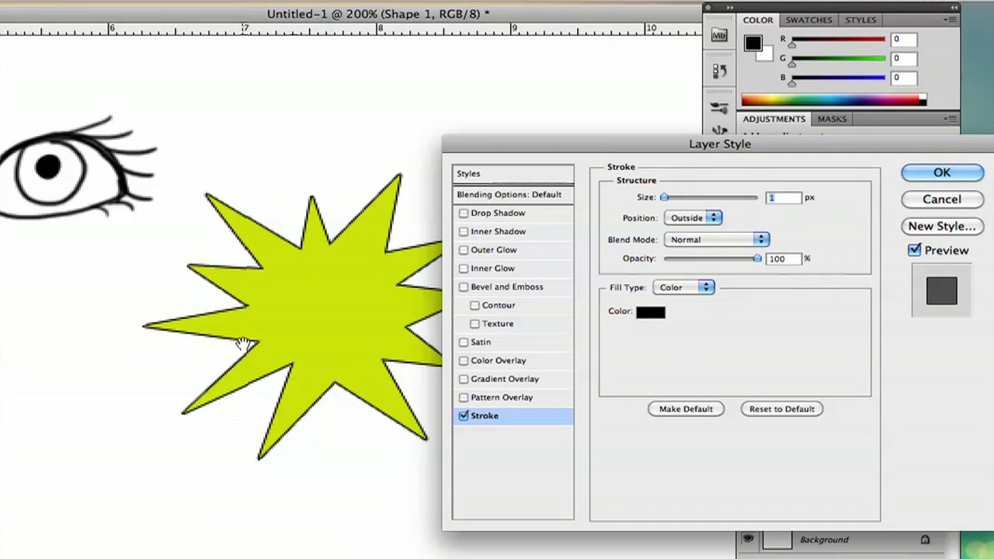
left_click(651, 311)
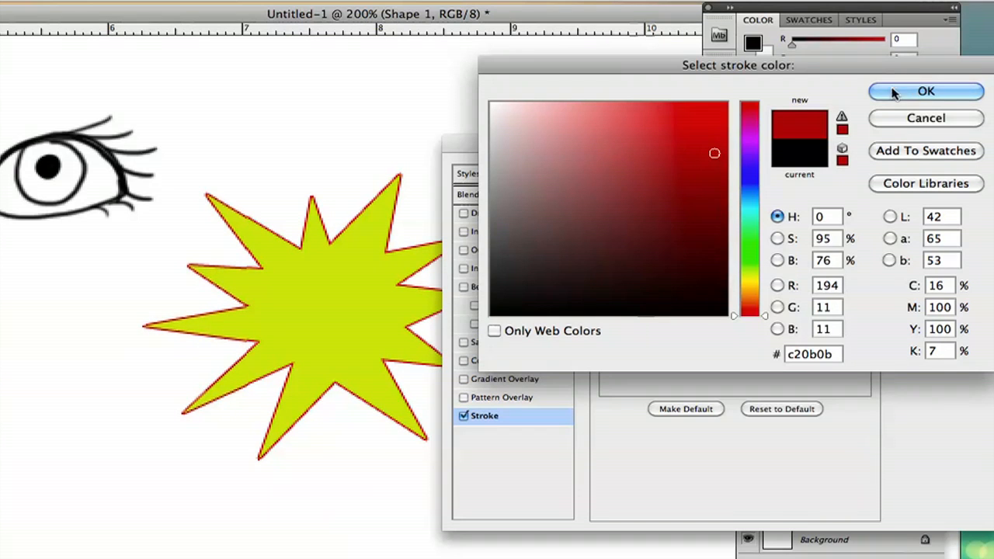
Apply red (c20b0b) as the stroke colour, then hide the Shape 1 starburst layer.
left_click(926, 90)
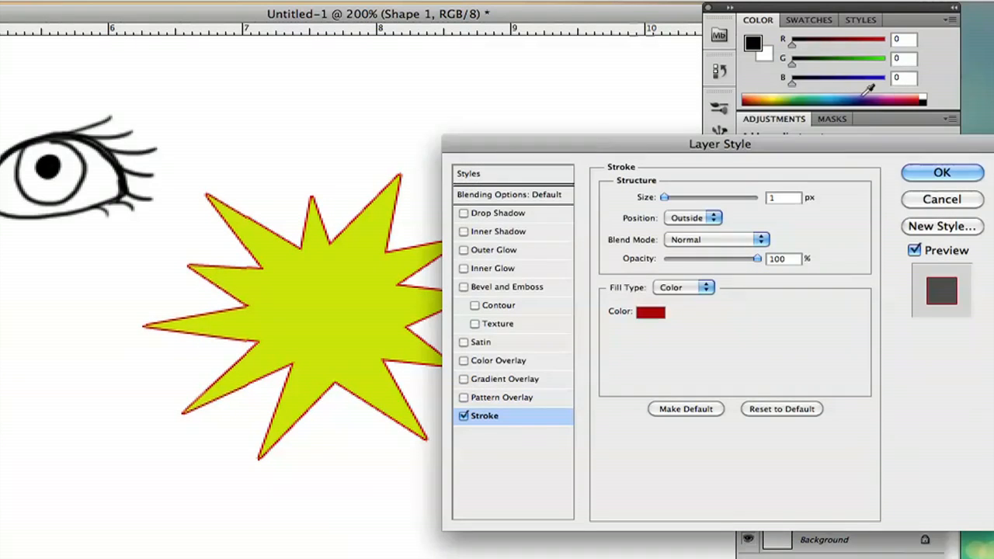
left_click(942, 172)
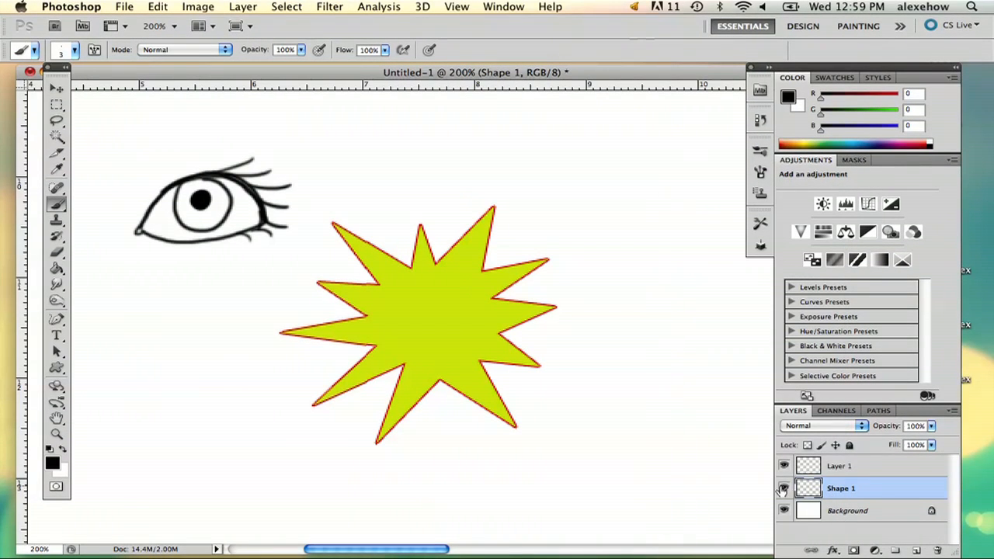
left_click(783, 488)
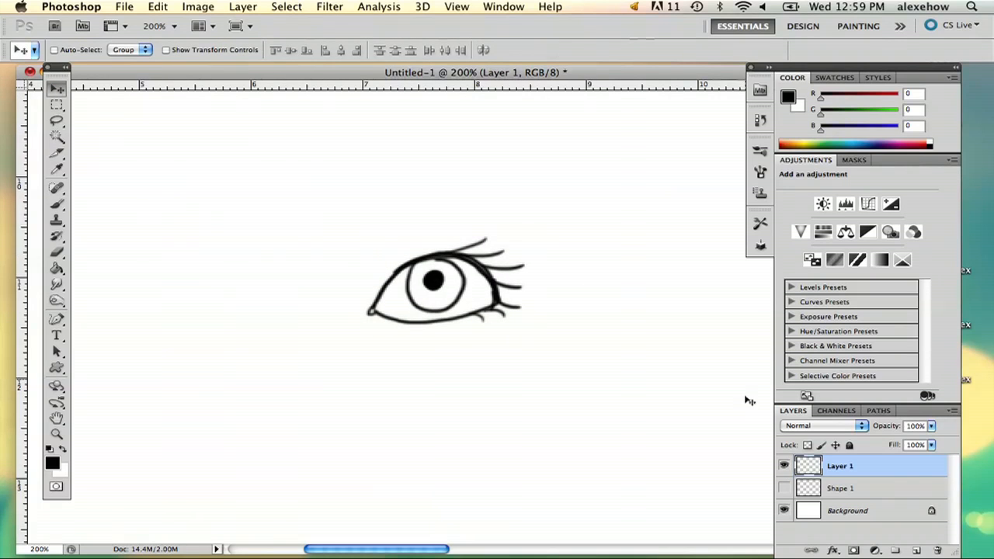
mouse_move(752, 444)
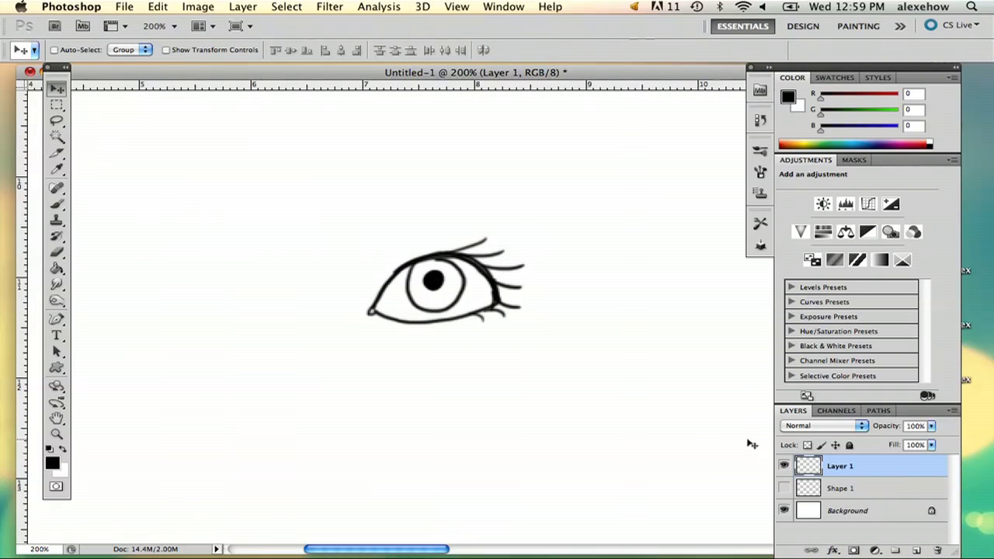
mouse_move(736, 447)
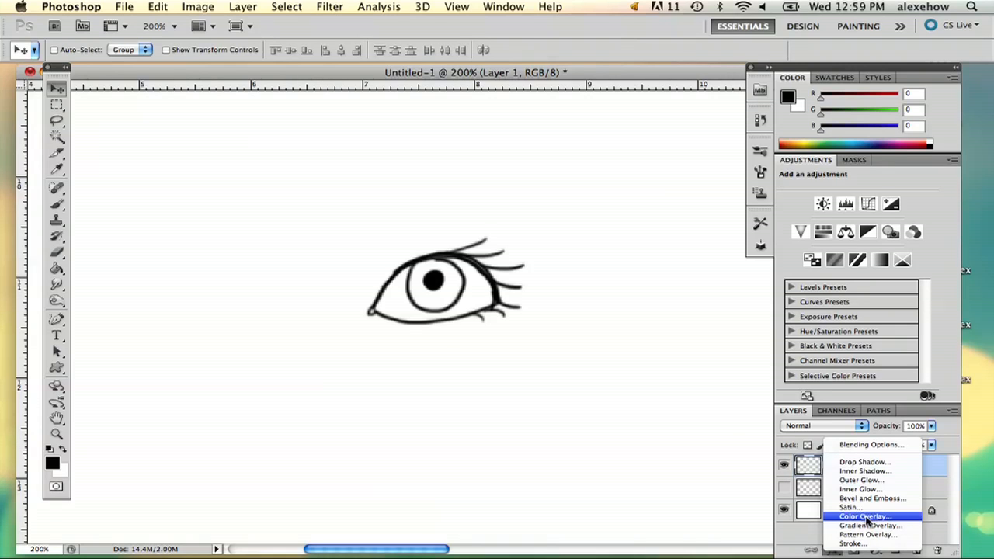
Add a Color Overlay to the eye drawing and pick dark navy blue (182b6b).
left_click(863, 516)
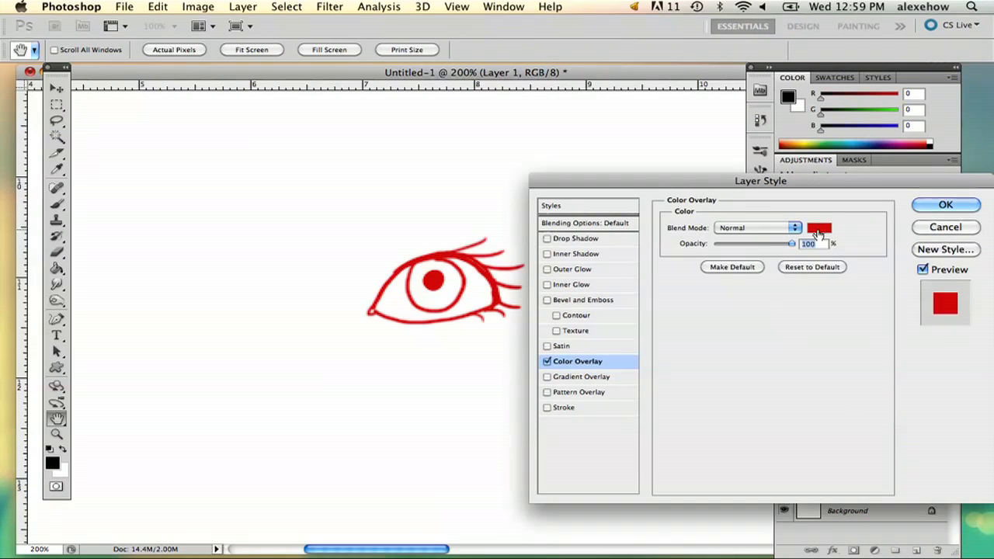
left_click(817, 227)
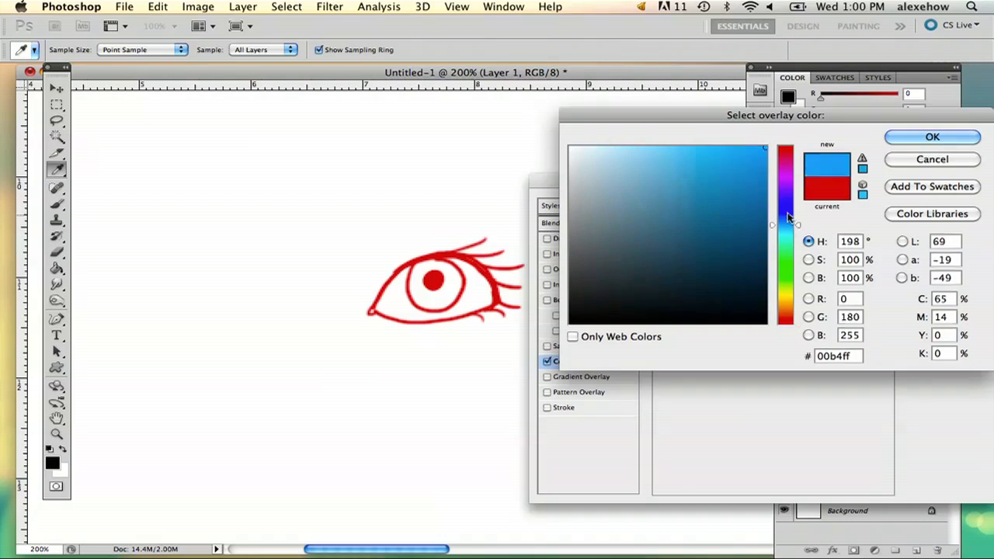
left_click(722, 261)
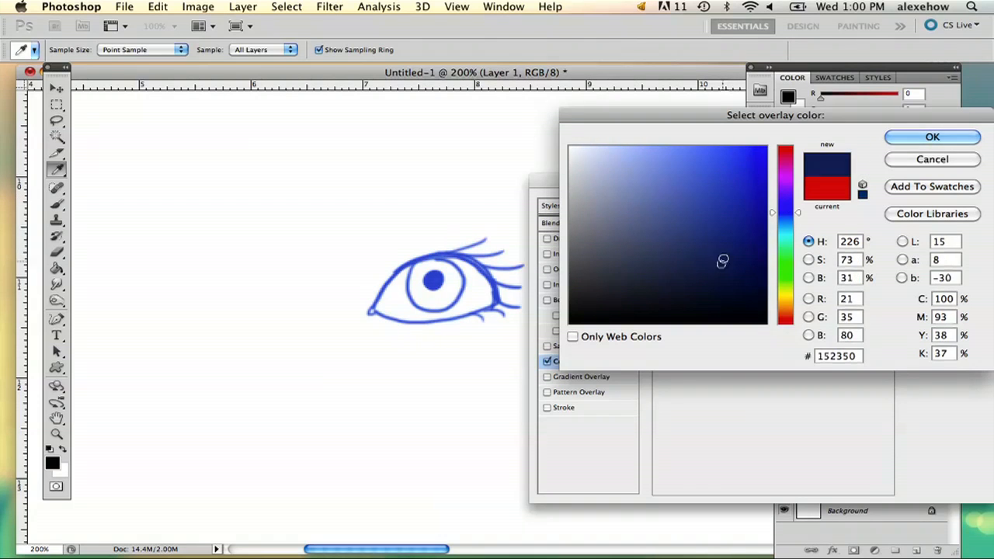
left_click(724, 249)
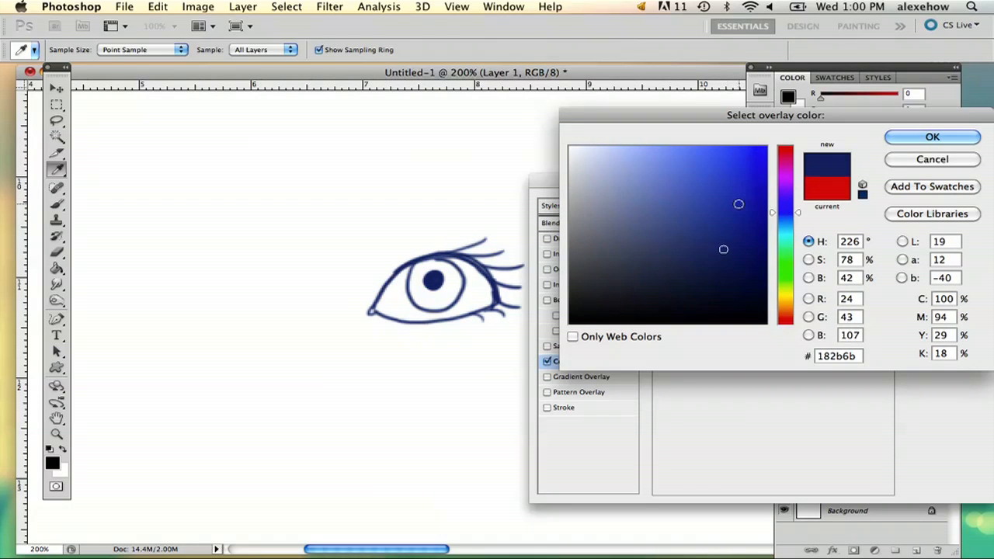